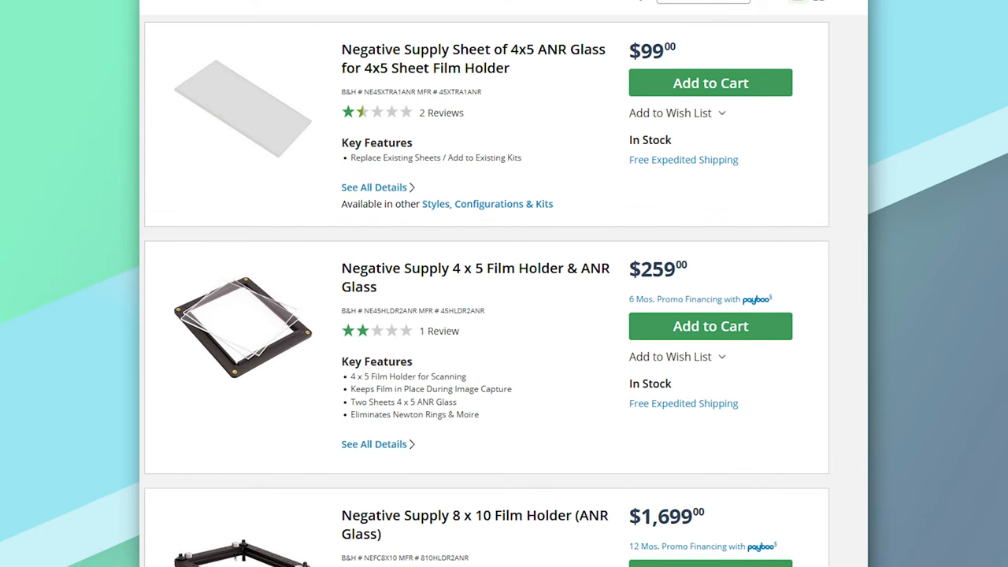
- View the Negative Supply 8 x 10 Film Holder (ANR Glass) product page details
click(475, 524)
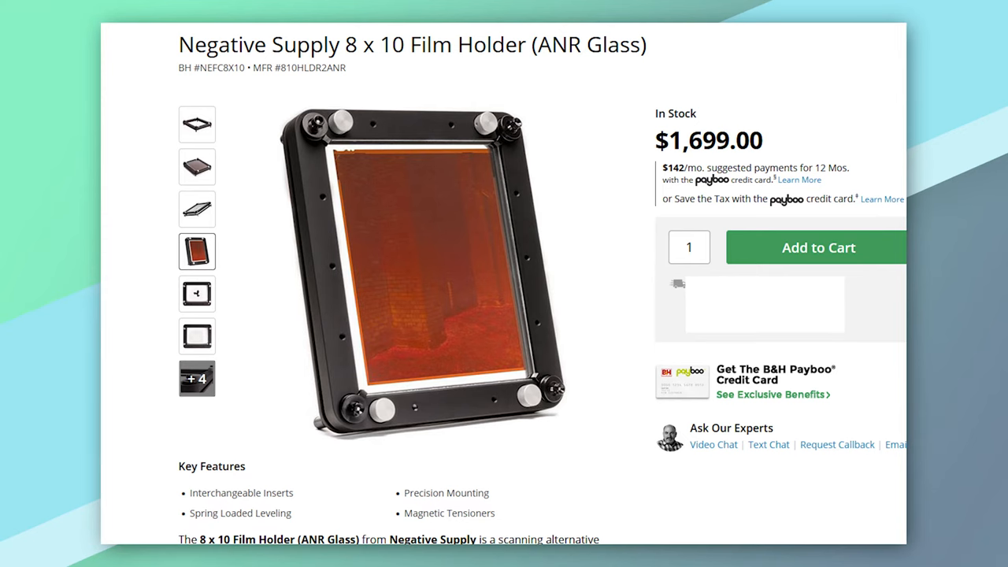
scroll(down, 3)
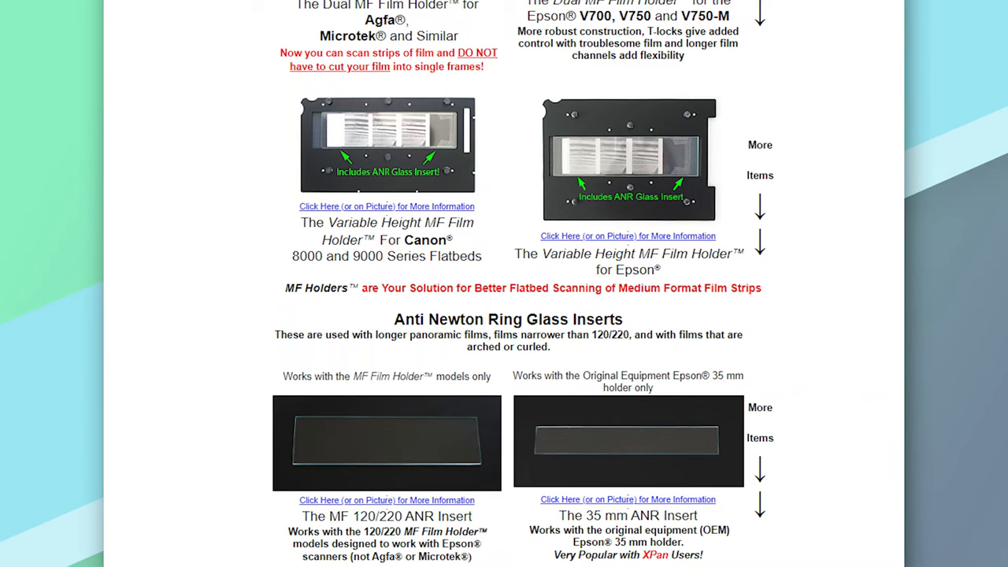
- Read the More Information entry for an Anti Newton Ring glass insert
click(627, 499)
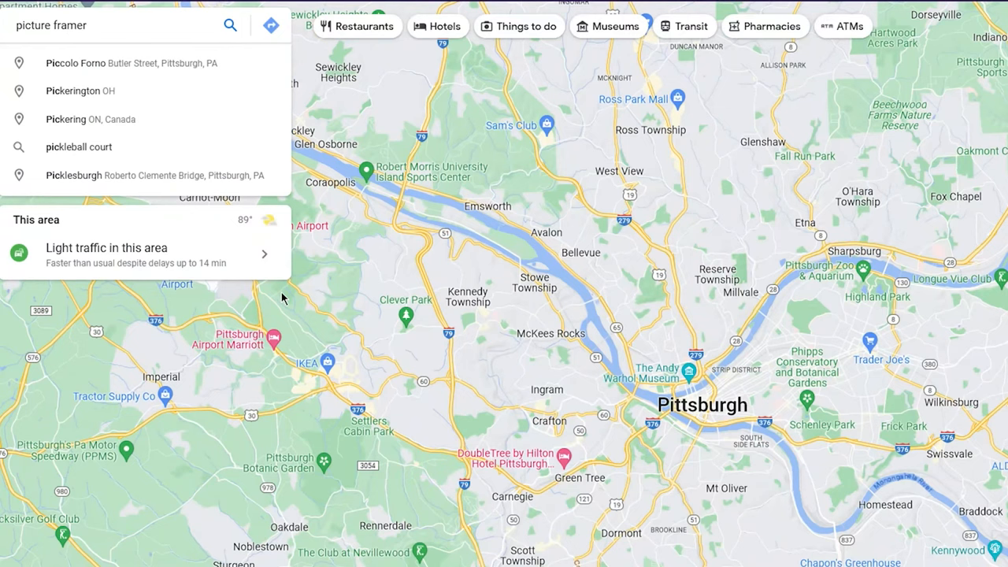
- Search 'picture framer' to list shops like The Framesmith and Lee Heckman Custom Framing
click(230, 25)
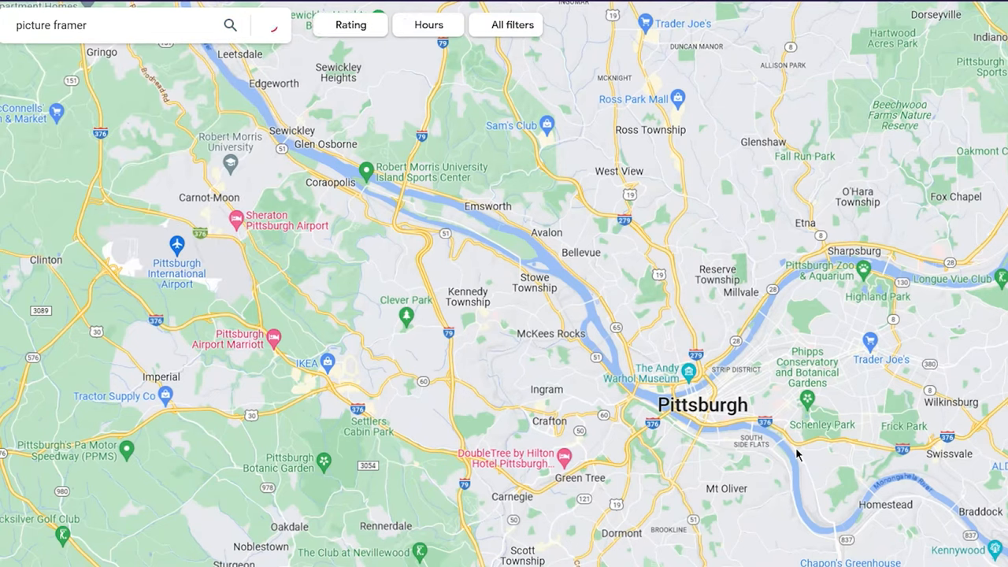
click(230, 25)
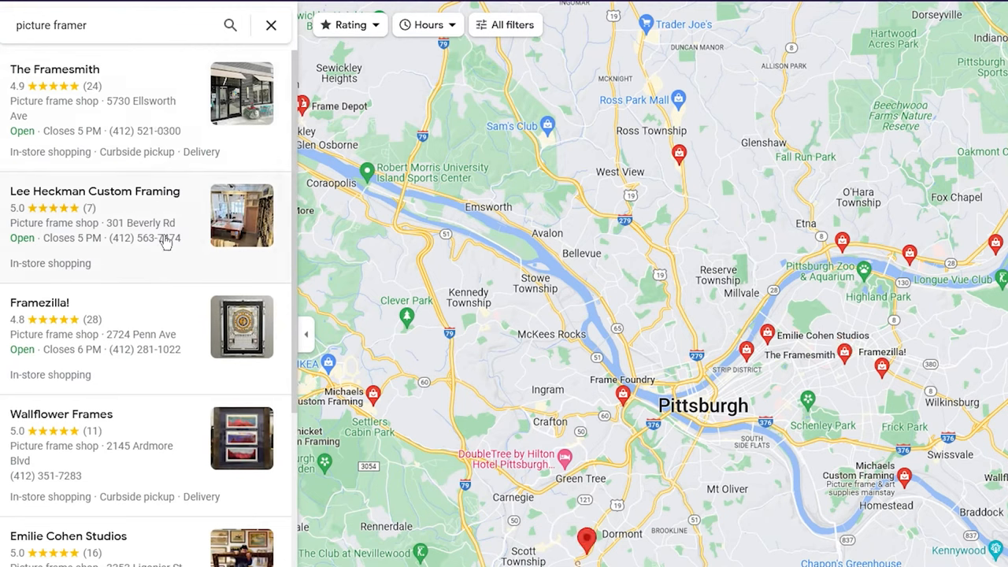
mouse_move(155, 262)
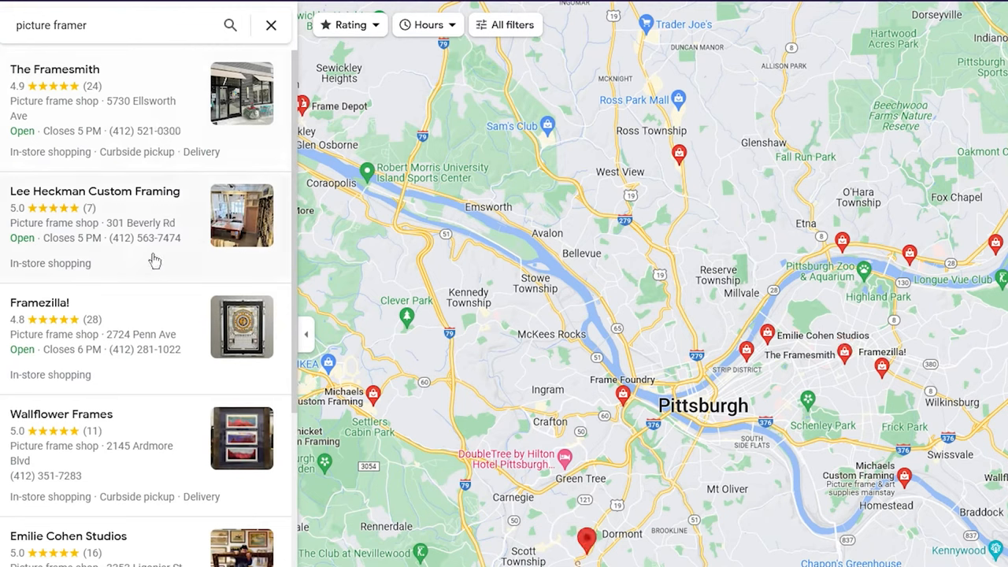